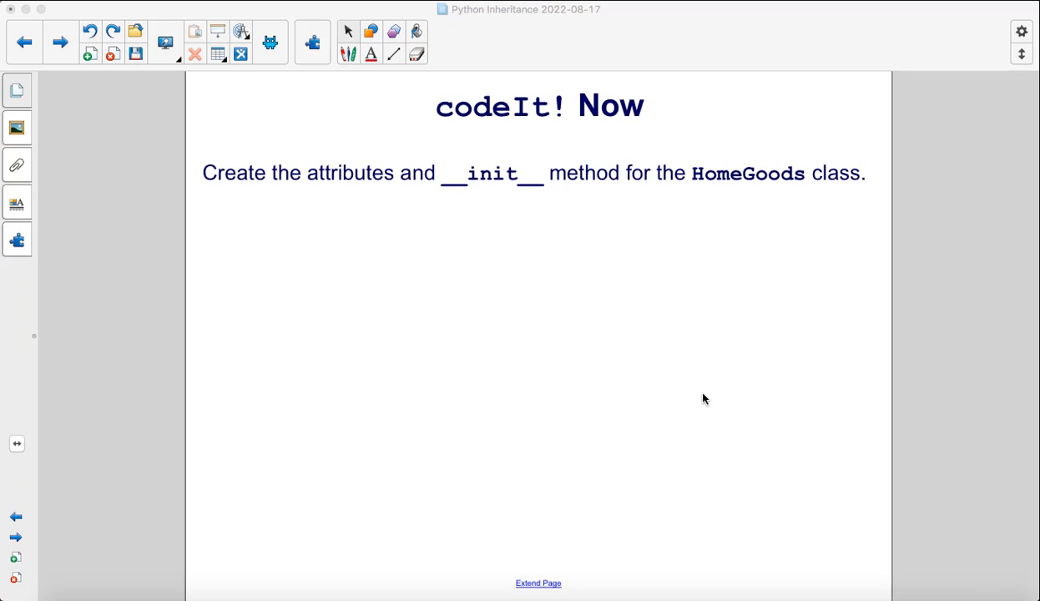
pyautogui.moveTo(699, 294)
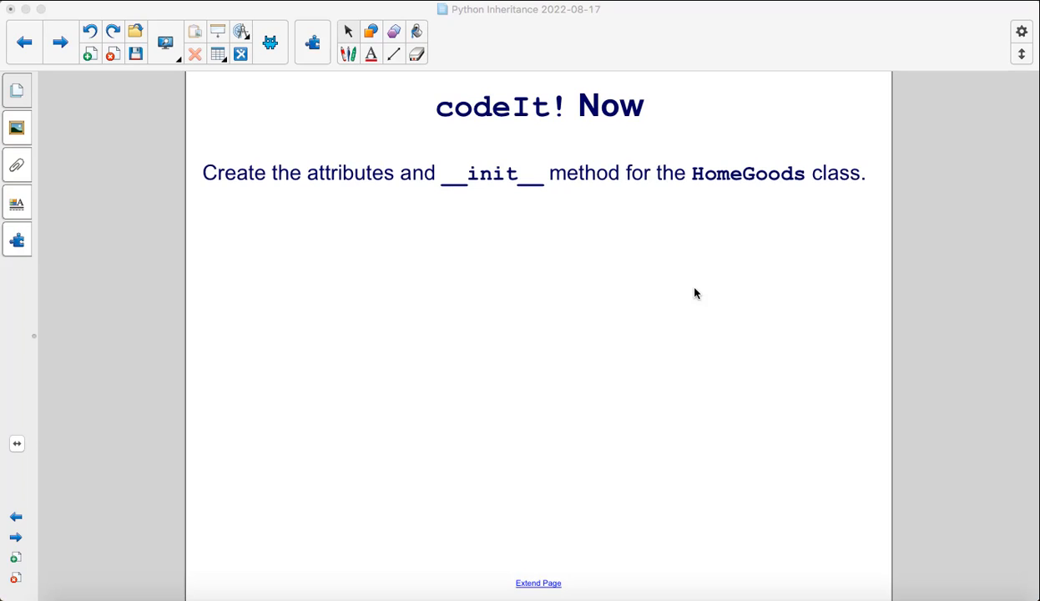
pyautogui.moveTo(838, 257)
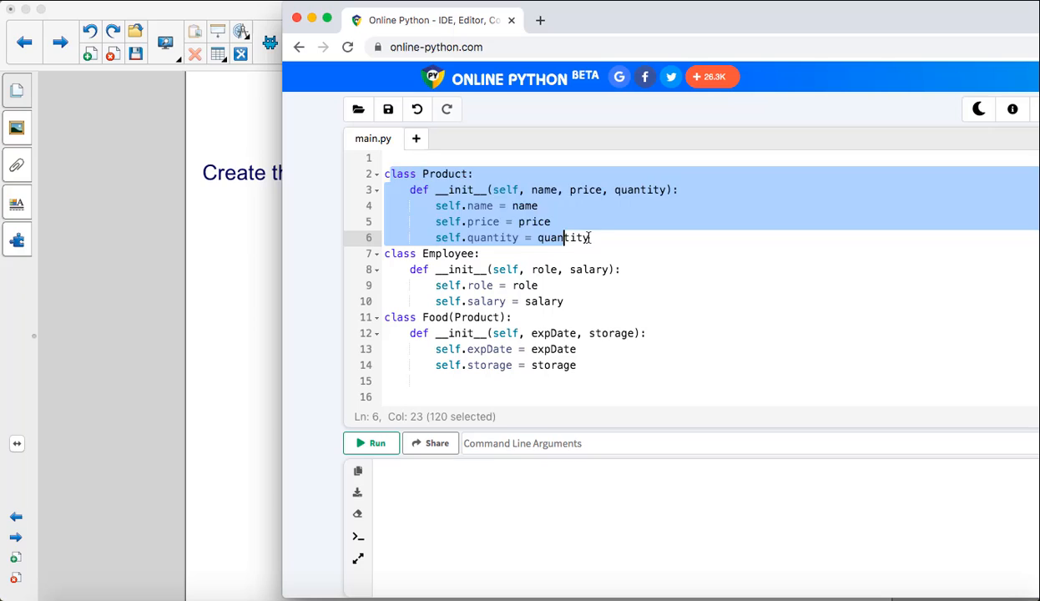
# Place the cursor below the Food class to start a new class declaration.
pyautogui.click(588, 237)
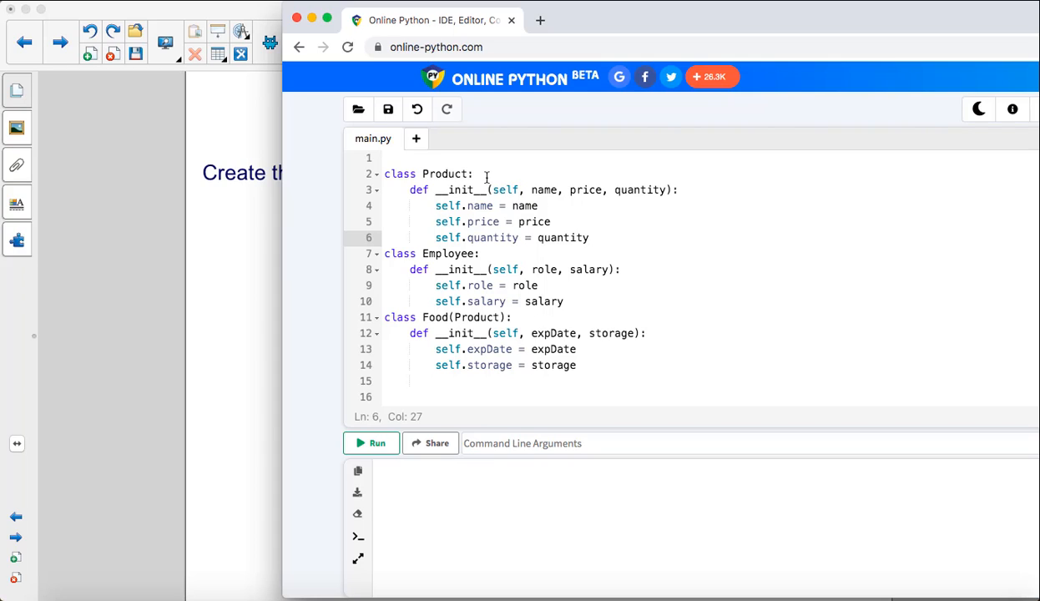
pyautogui.moveTo(598, 368)
pyautogui.write('class')
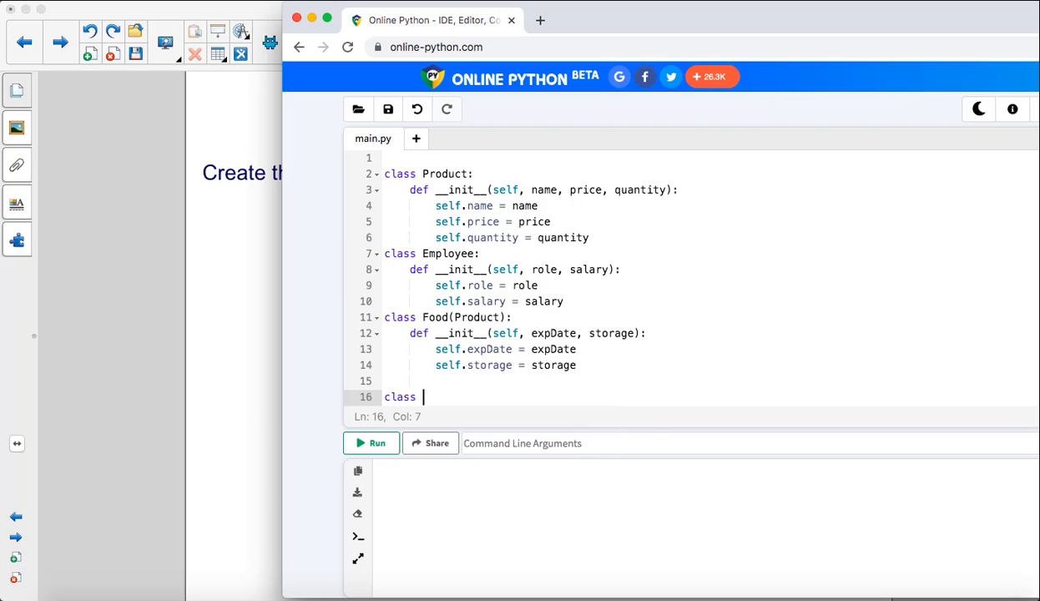
# Declare class HomeGood(Product) with __init__(self, name, price, quantity).
pyautogui.write('HomeGood()')
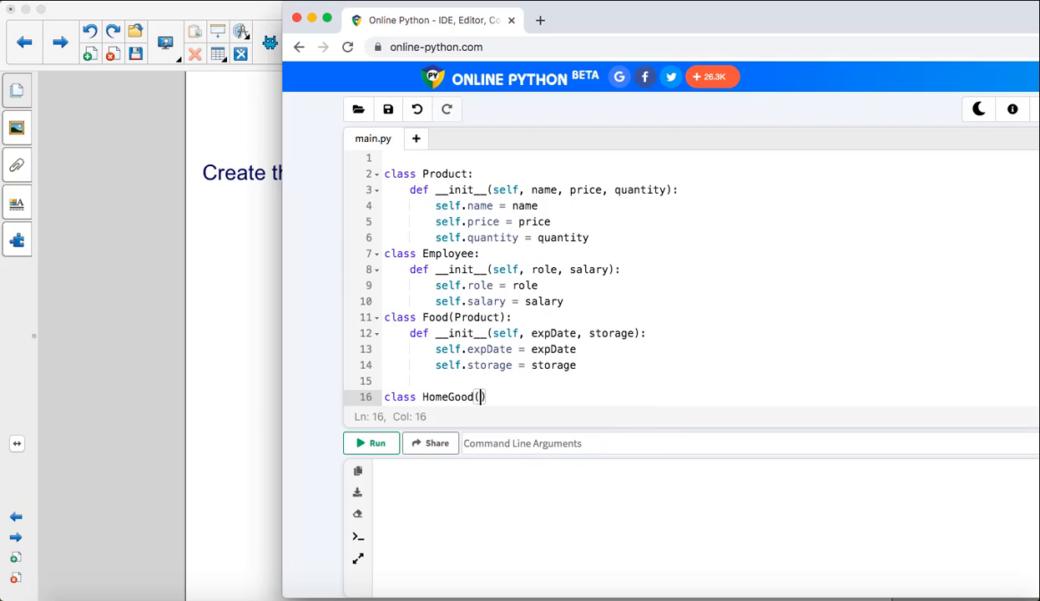
pyautogui.write('Product')
pyautogui.write('def ')
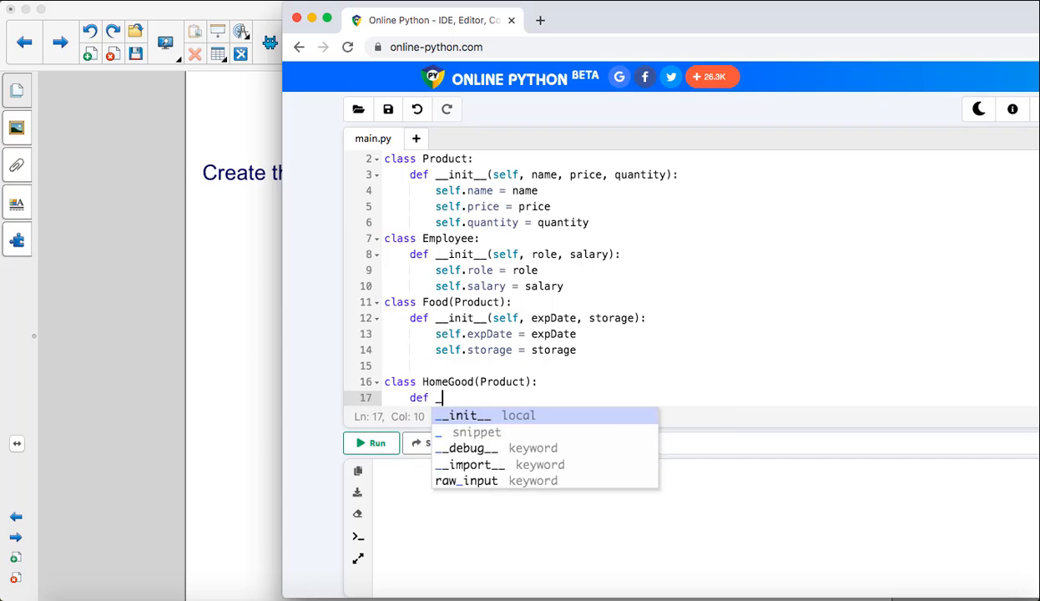
pyautogui.write('__init__(self,')
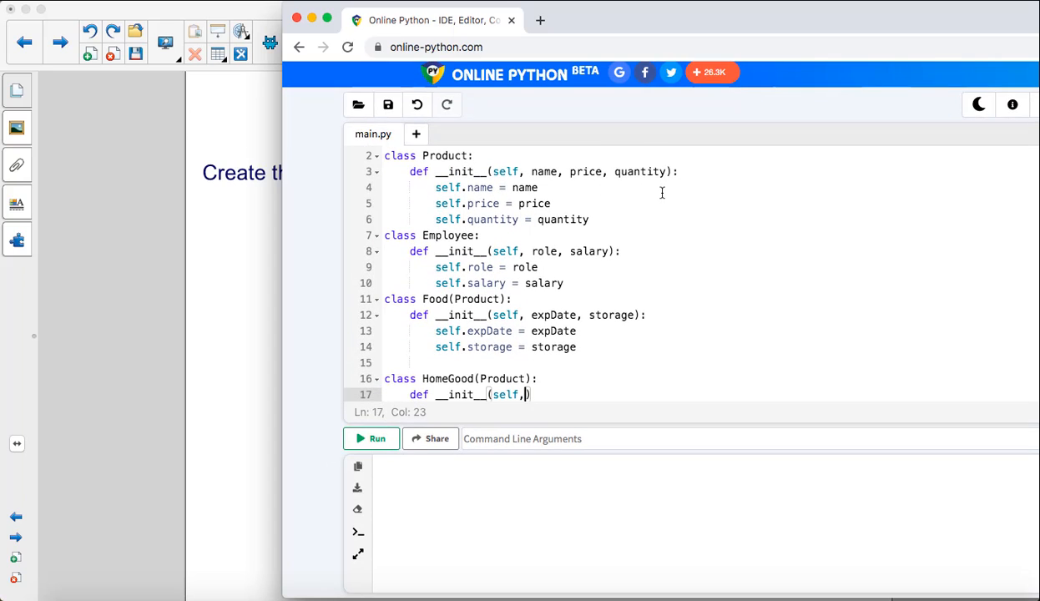
pyautogui.write('name,price,quantit')
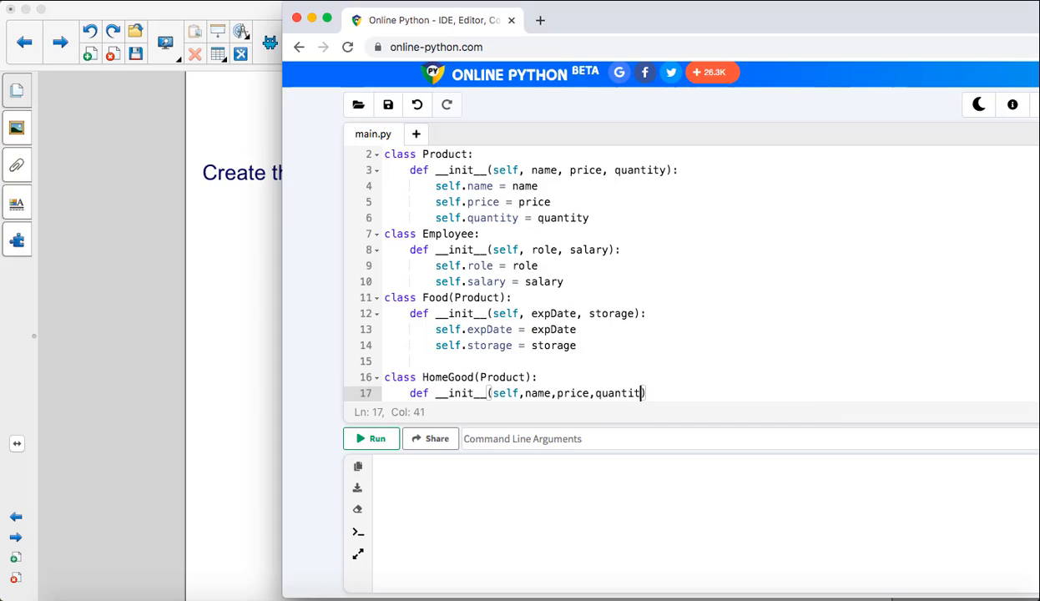
# Call super().__init__(name, price, quantity) inside HomeGood's initializer.
pyautogui.write('super(')
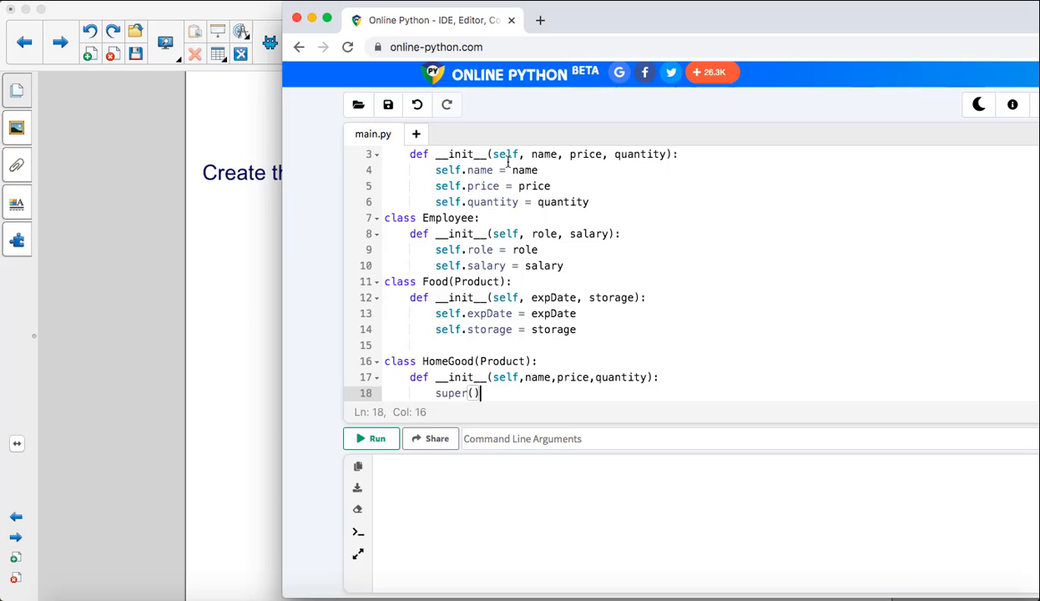
pyautogui.write('.')
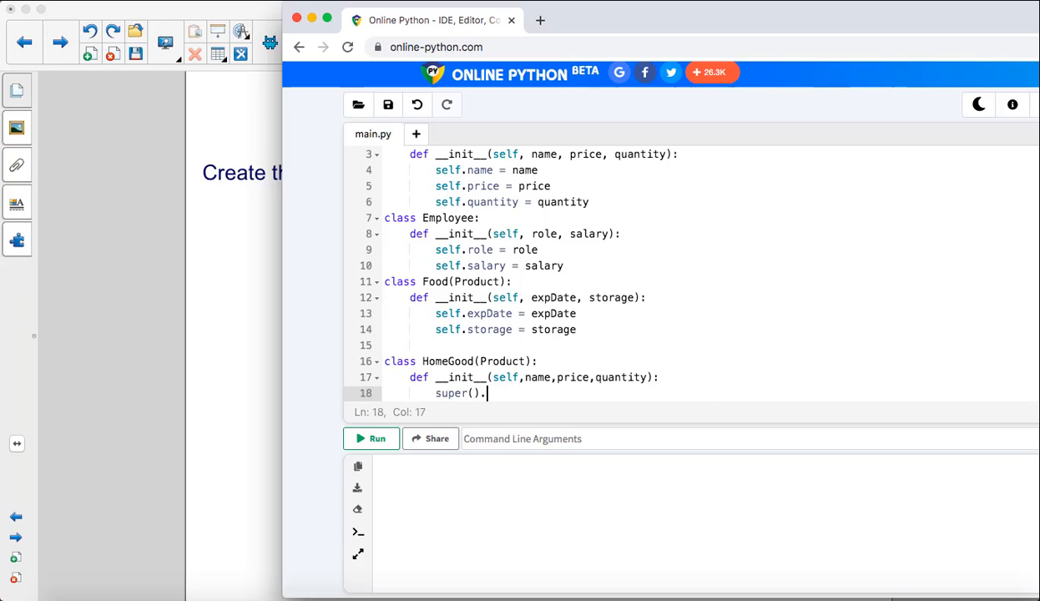
pyautogui.write('__init__')
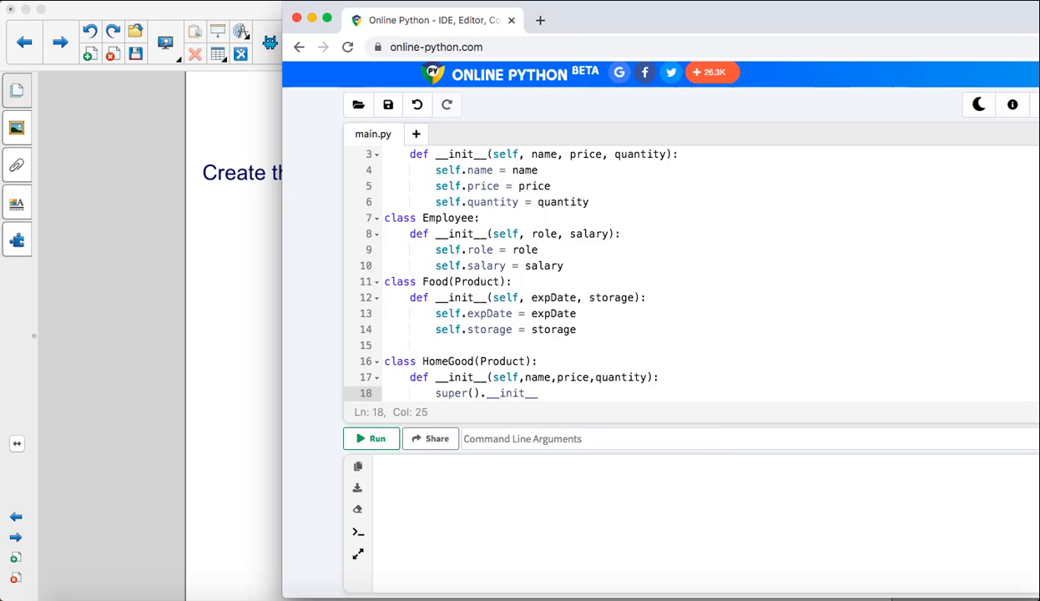
pyautogui.write('()')
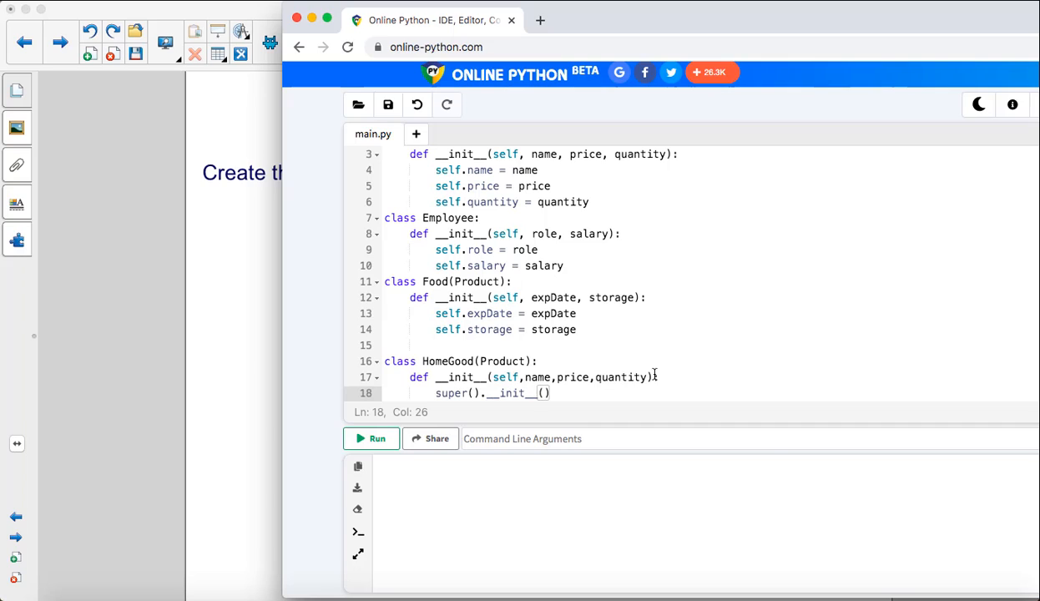
pyautogui.write('name,')
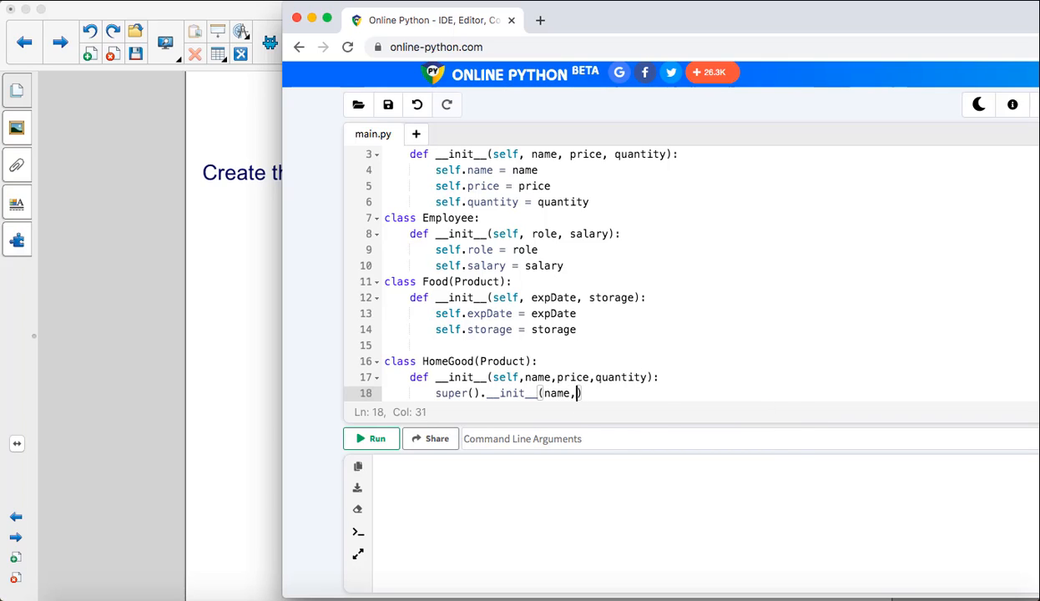
pyautogui.write('price,quantity')
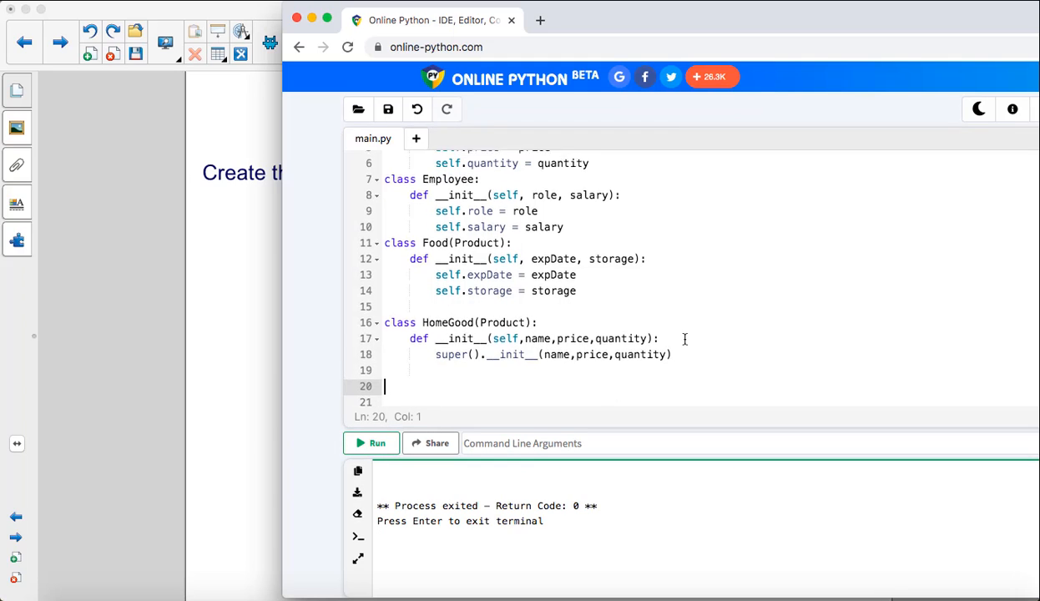
# Create x = HomeGood("Spatula", 4.00, 10).
pyautogui.write('x = HomeGood("Sp')
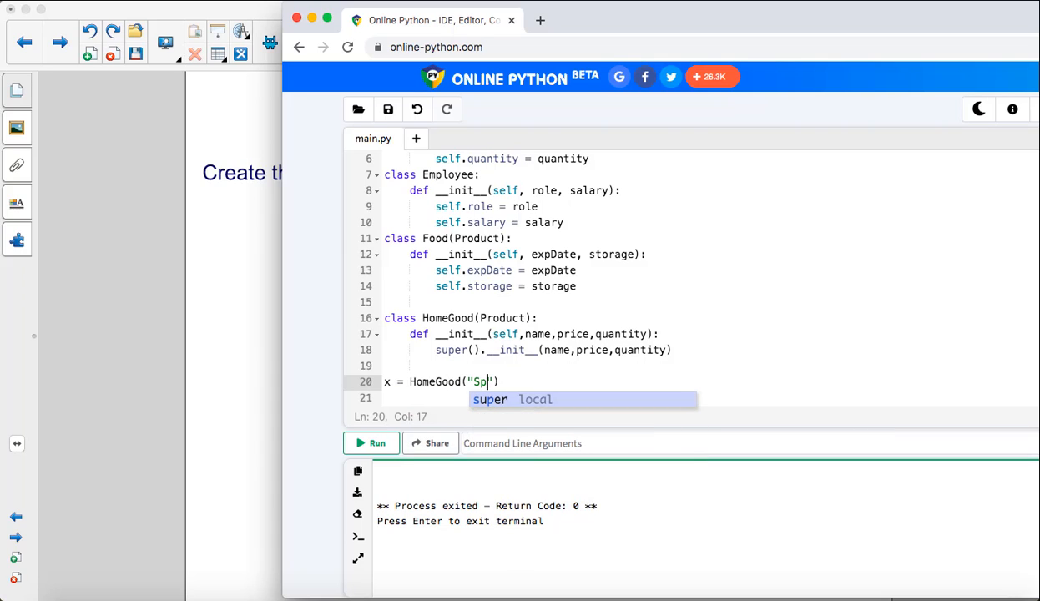
pyautogui.write('atula')
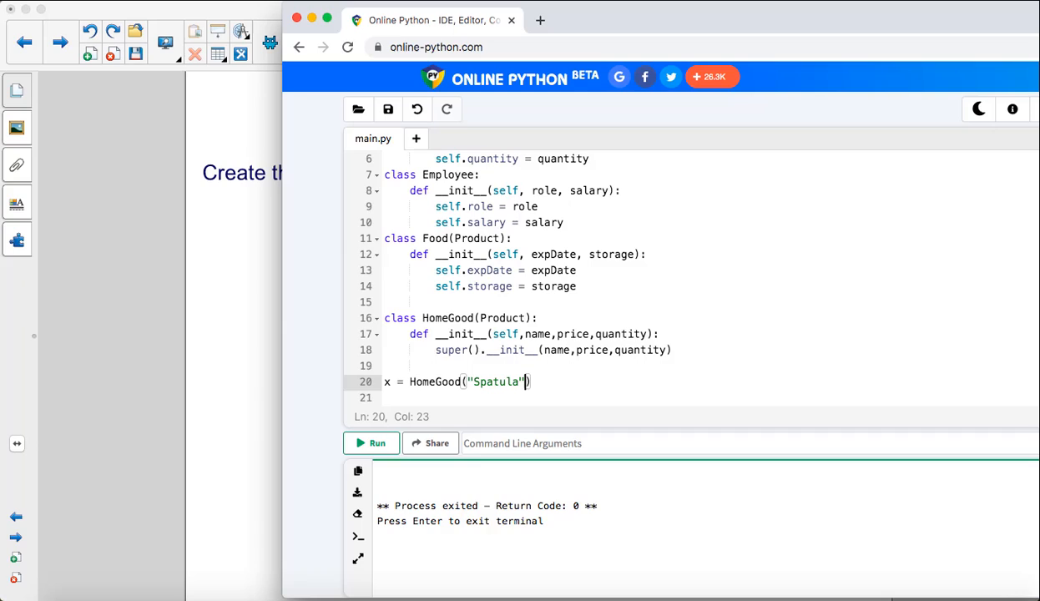
pyautogui.write(',4')
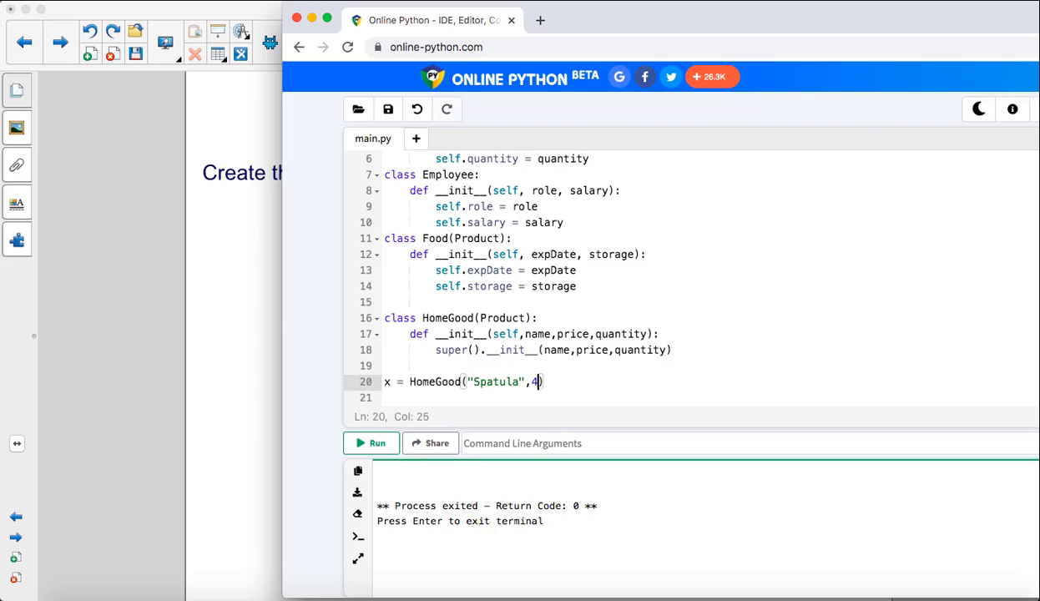
pyautogui.write('.00,')
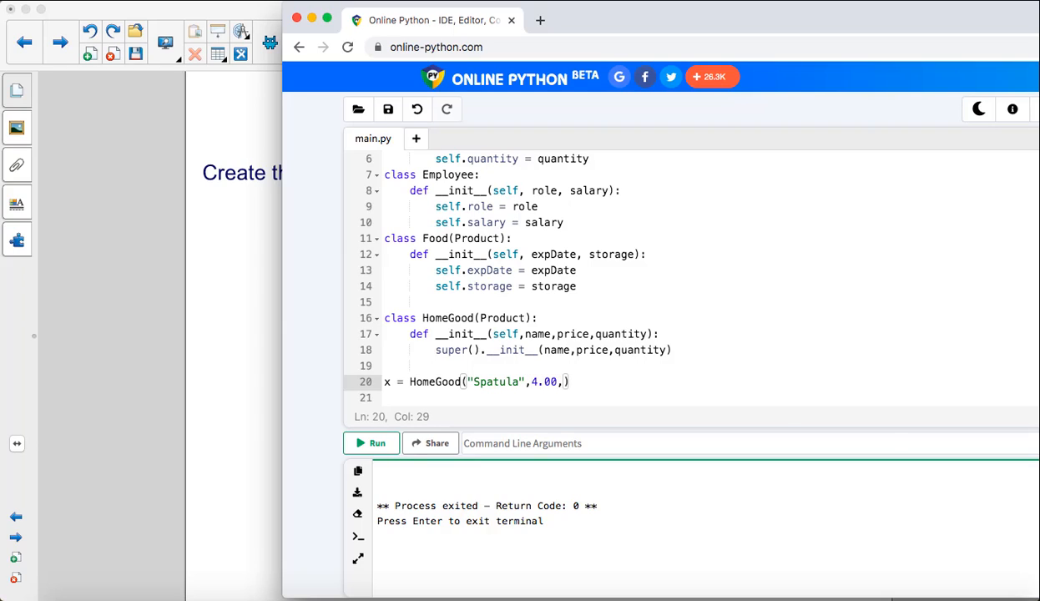
pyautogui.write('10')
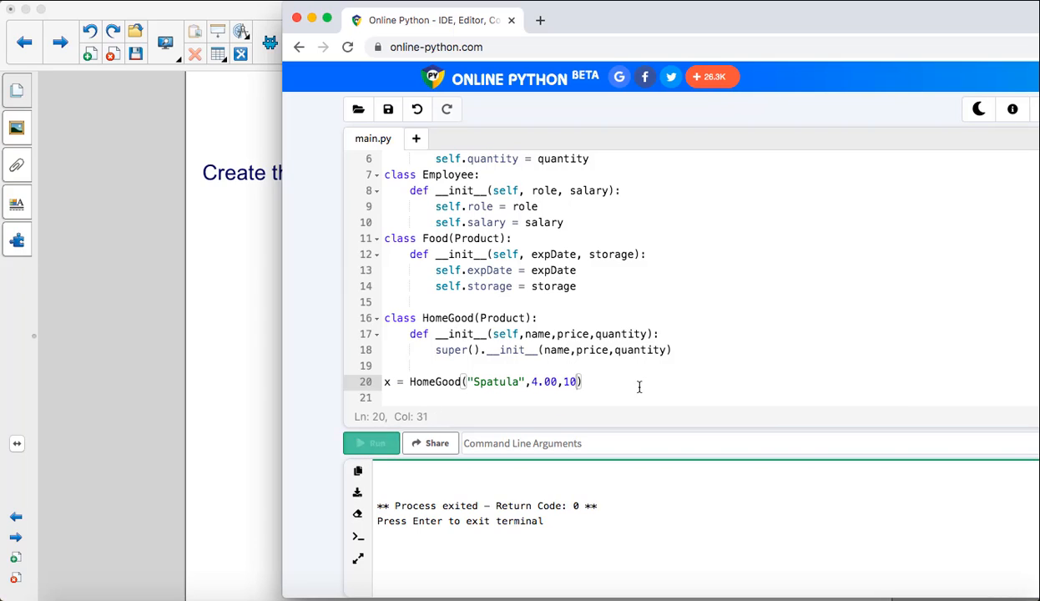
# Add print(x.price) below the Spatula object.
pyautogui.write('x.')
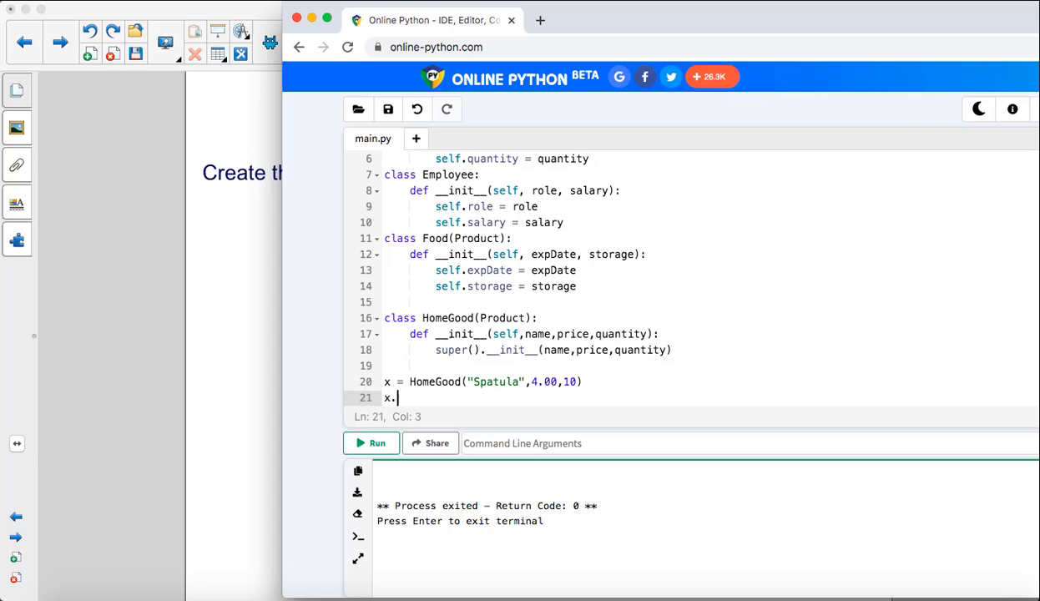
pyautogui.scroll(-3)
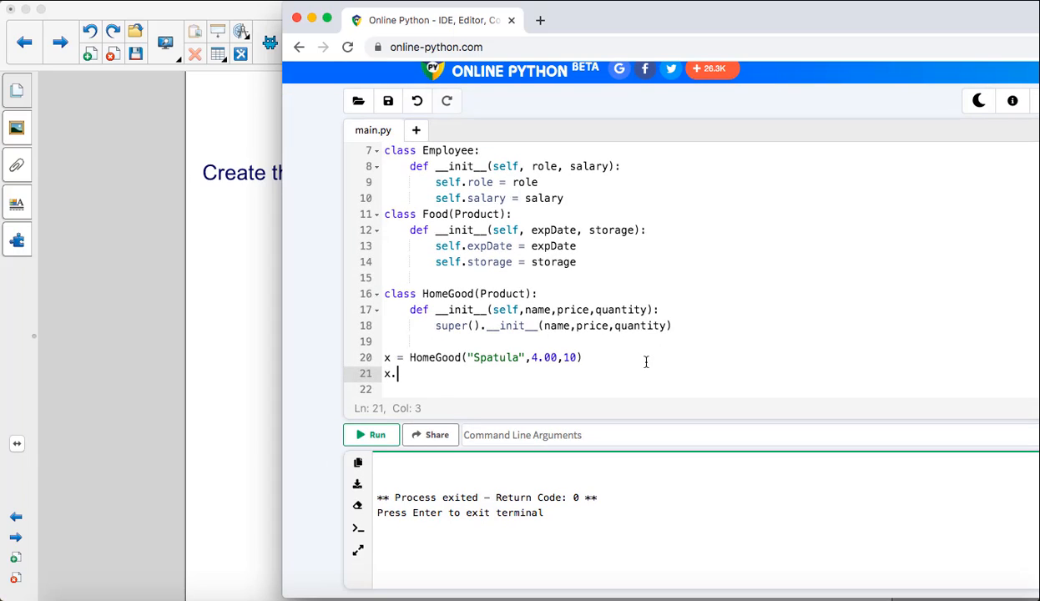
pyautogui.write('price')
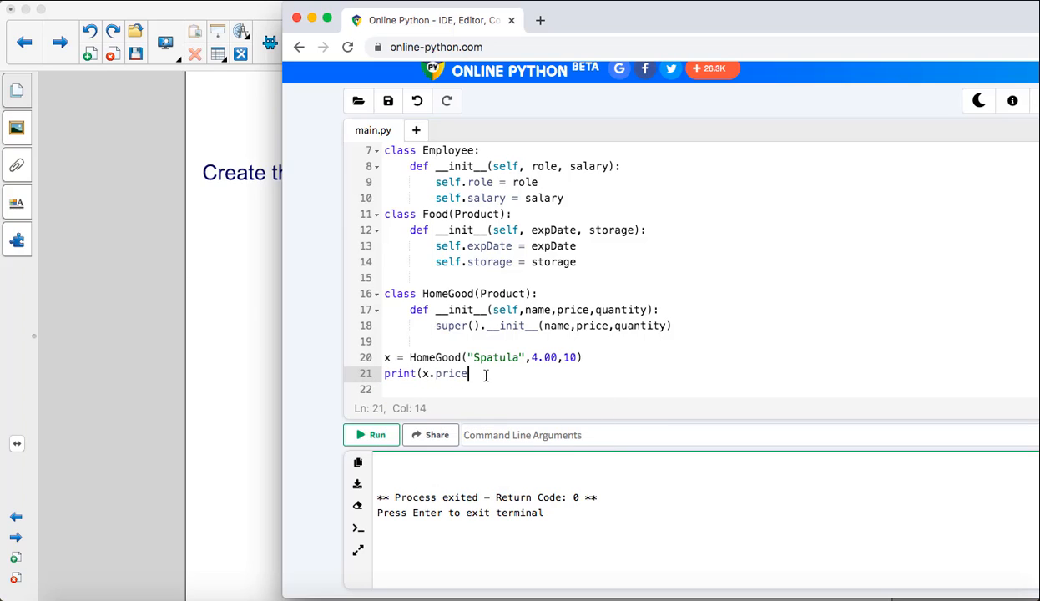
# Run main.py to print 4.0 and highlight the HomeGood class definition.
pyautogui.click(373, 434)
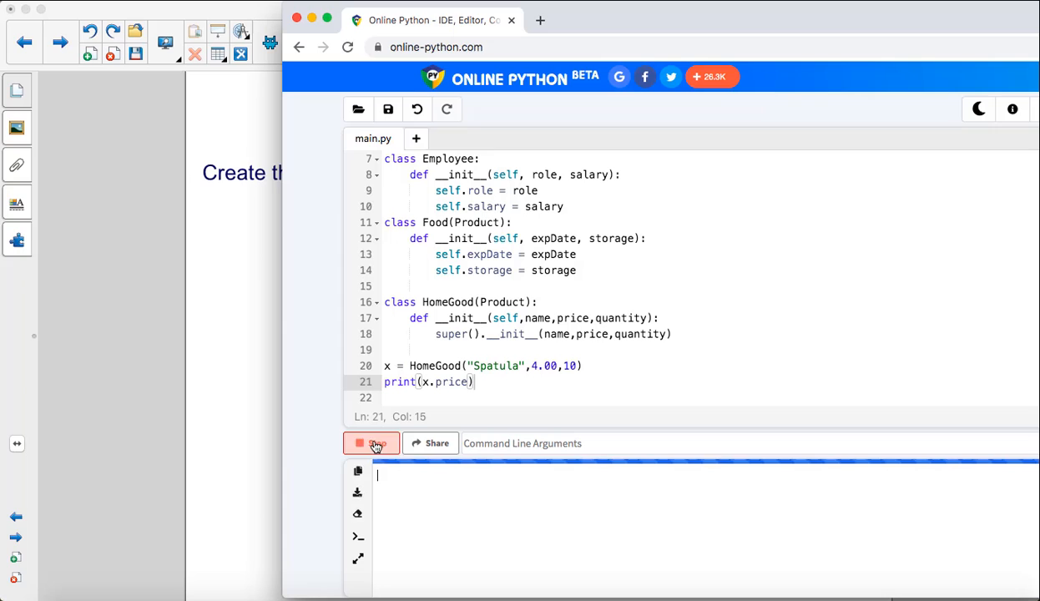
pyautogui.click(371, 444)
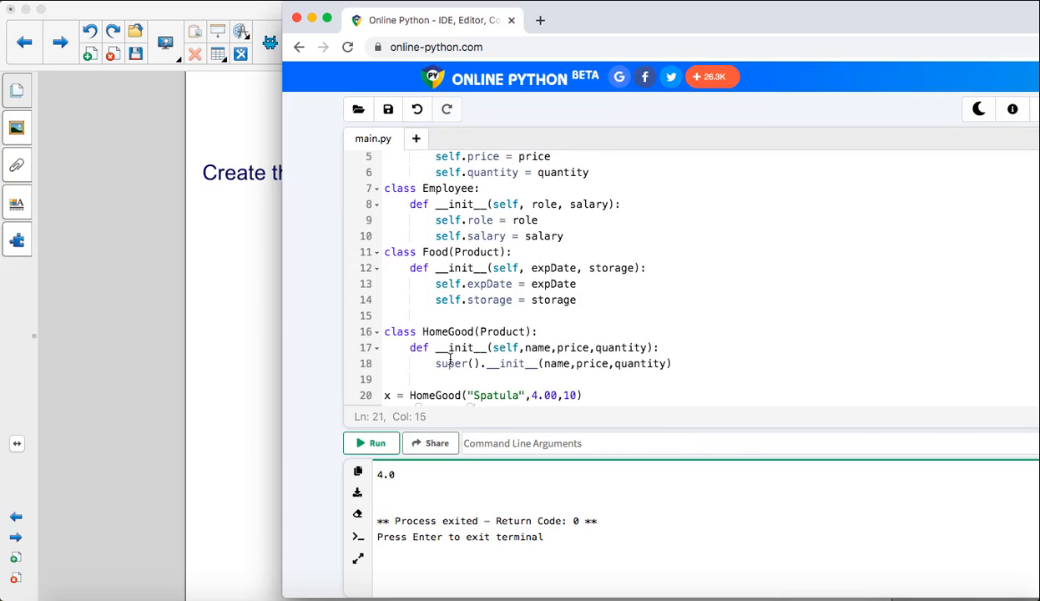
pyautogui.moveTo(384, 330); pyautogui.dragTo(676, 364)
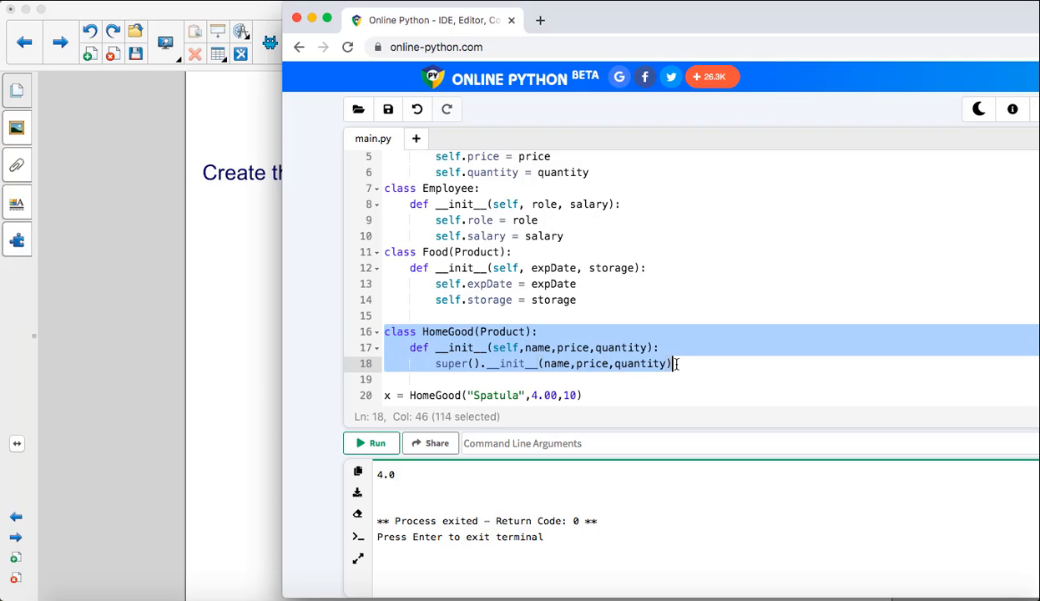